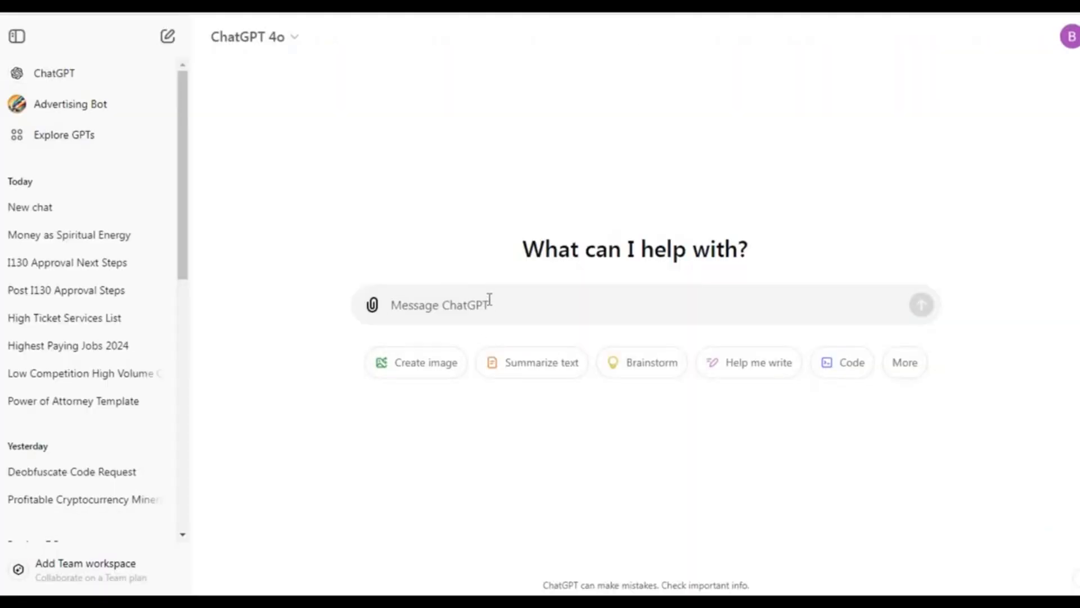
- Ask ChatGPT for a captivating YouTube script on "why money is spiritual and how to bring money into your life"
text(write a captivating youtube video script on "why money is spiritual and how to bring money into your life" use a casual tone and give sepcific steps to take. Strictly give me the script only, and do not include any b roll, timestamps, or scene descriptions. and make sure the script is AI voiceover friendly.)
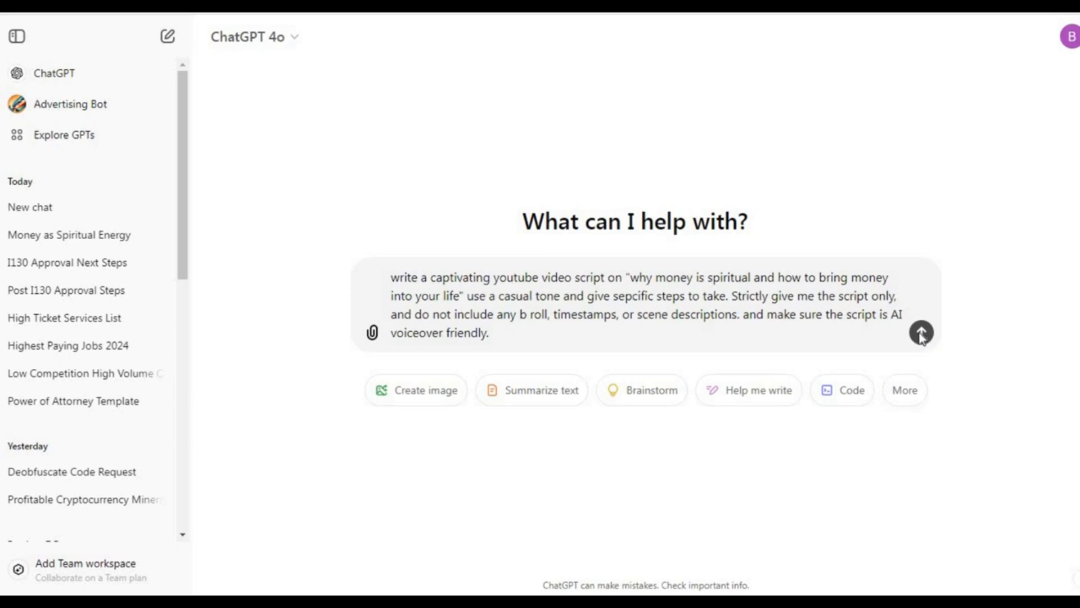
click(921, 333)
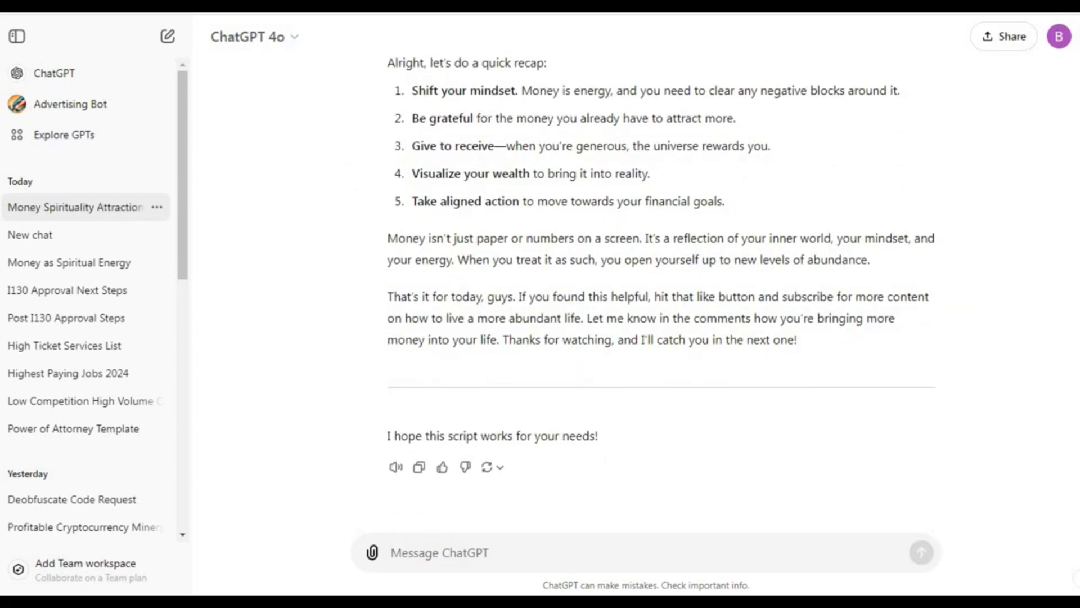
mouse_move(407, 423)
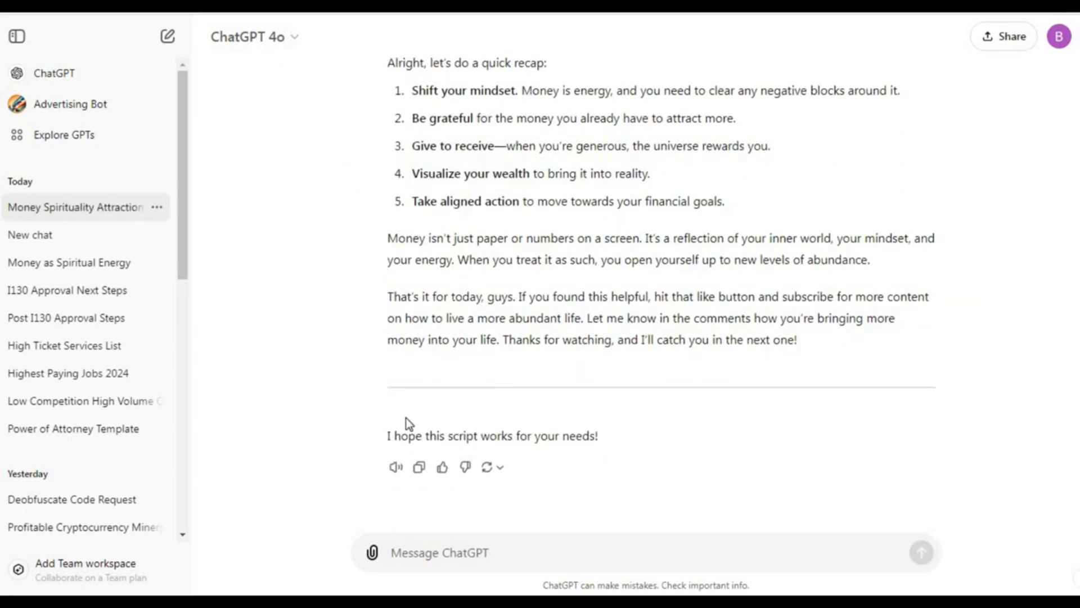
- Select the generated script text so it can be copied for Pictory
drag(385, 63, 796, 339)
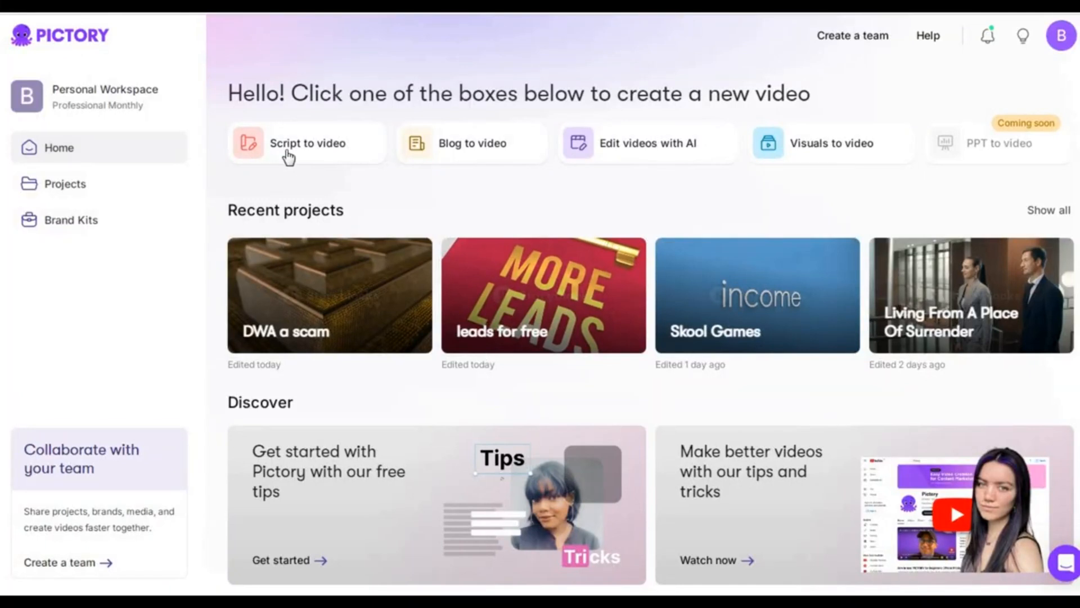
- Create a Script-to-video project from the pasted script and hide caption text on all scenes
click(307, 143)
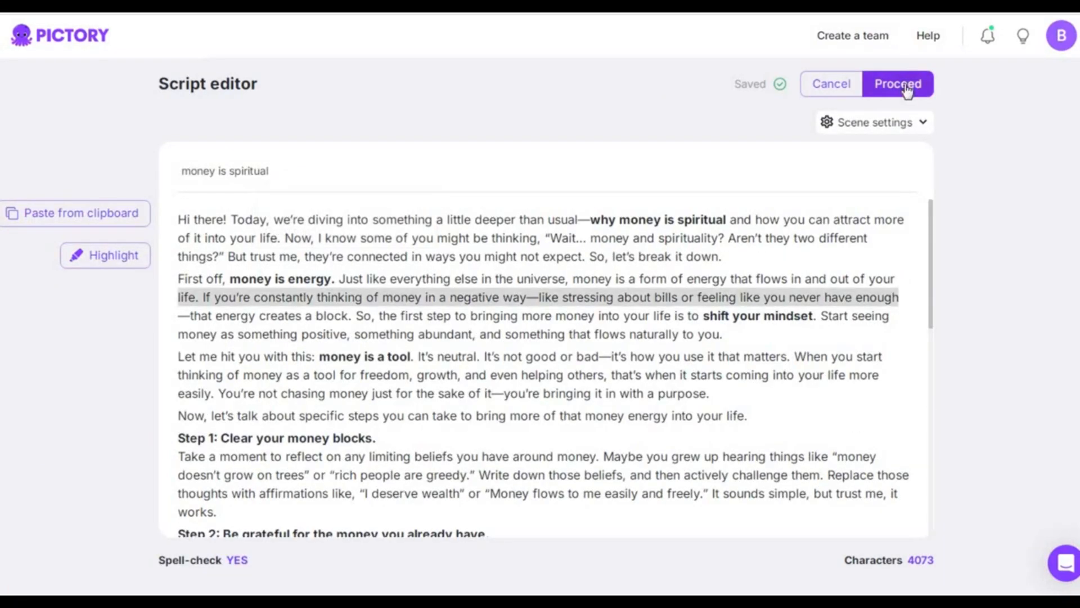
click(897, 84)
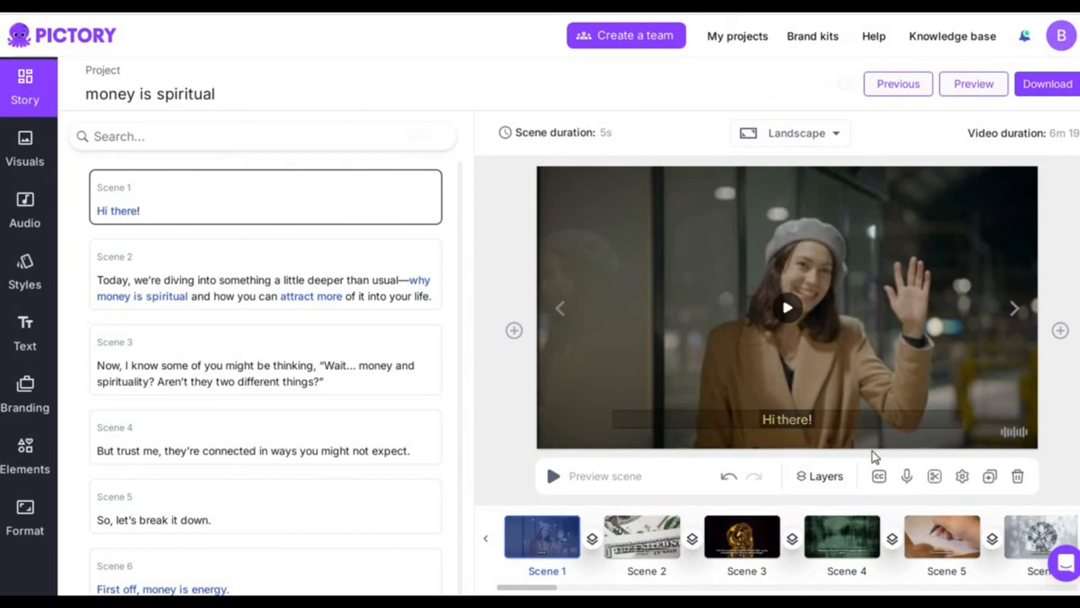
click(879, 476)
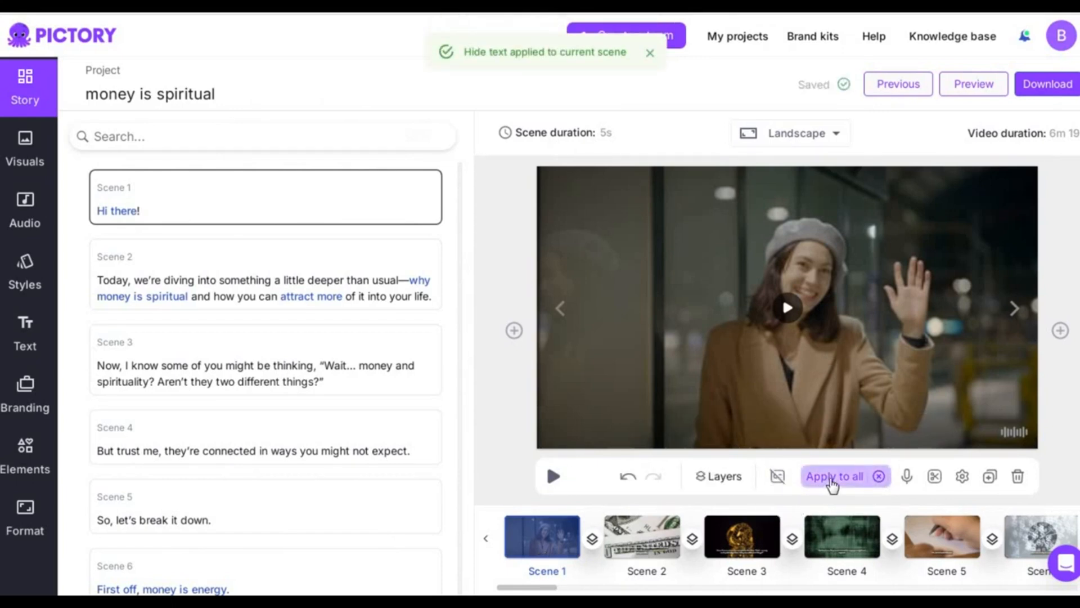
click(25, 207)
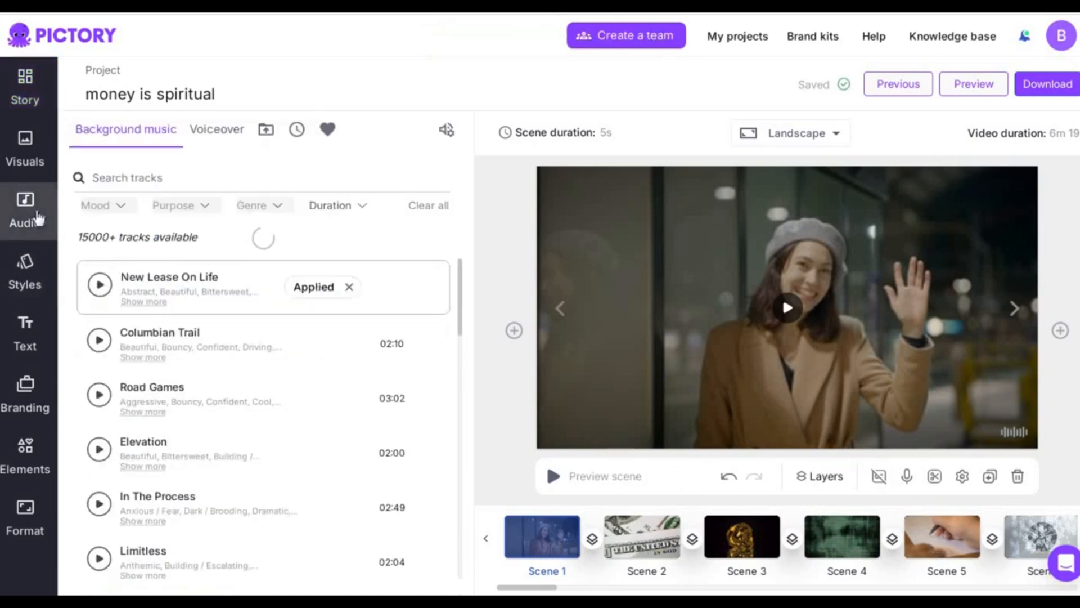
- Review the audio settings, previewing the applied background music track
click(24, 210)
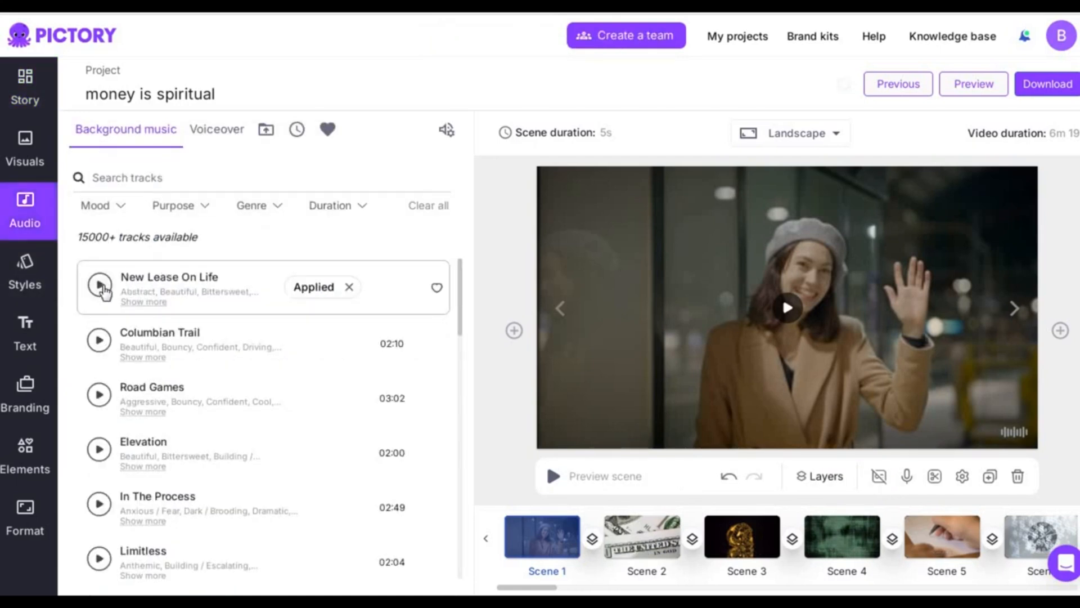
click(99, 287)
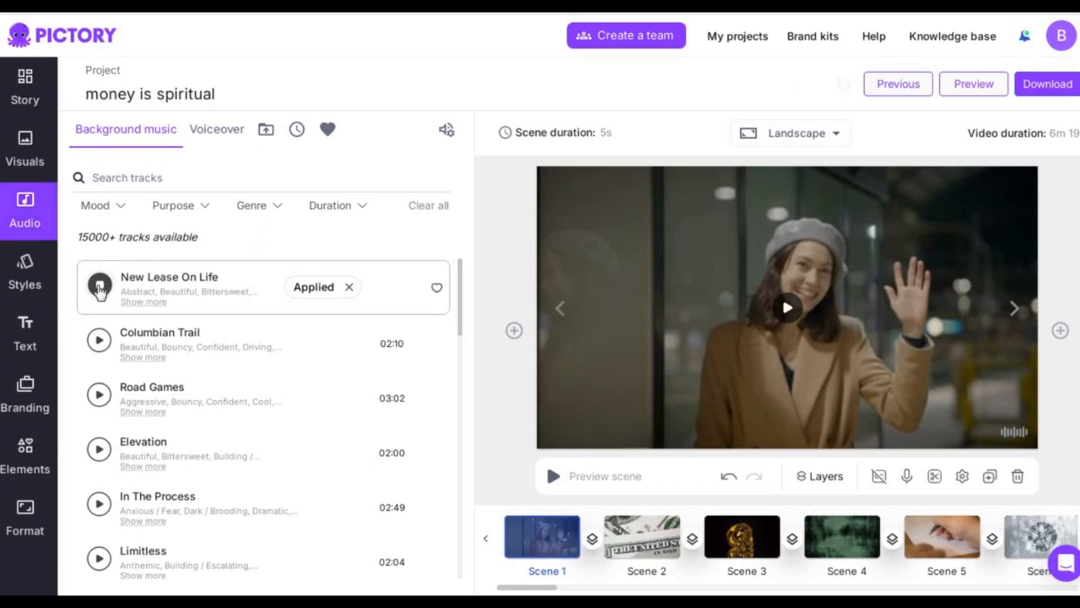
click(216, 129)
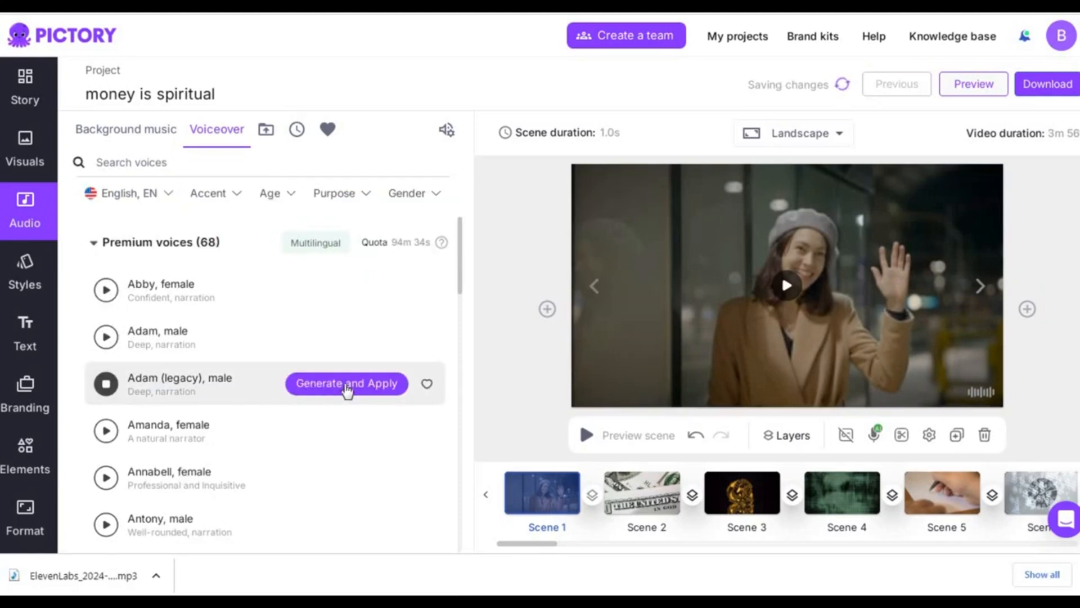
- Apply the generated Liam AI voiceover and begin preparing the video for download
click(347, 382)
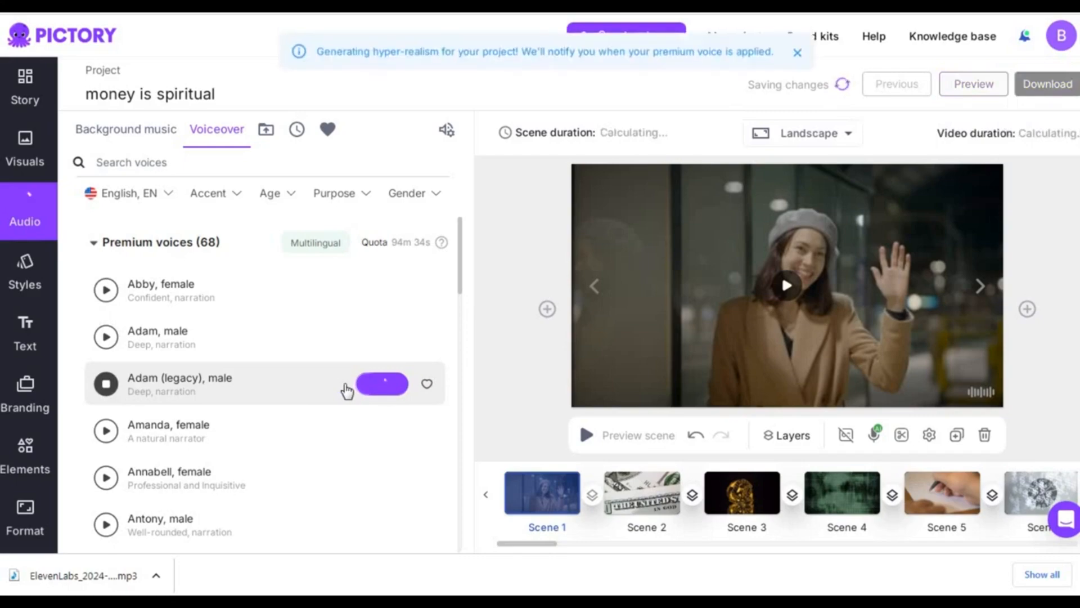
click(1047, 83)
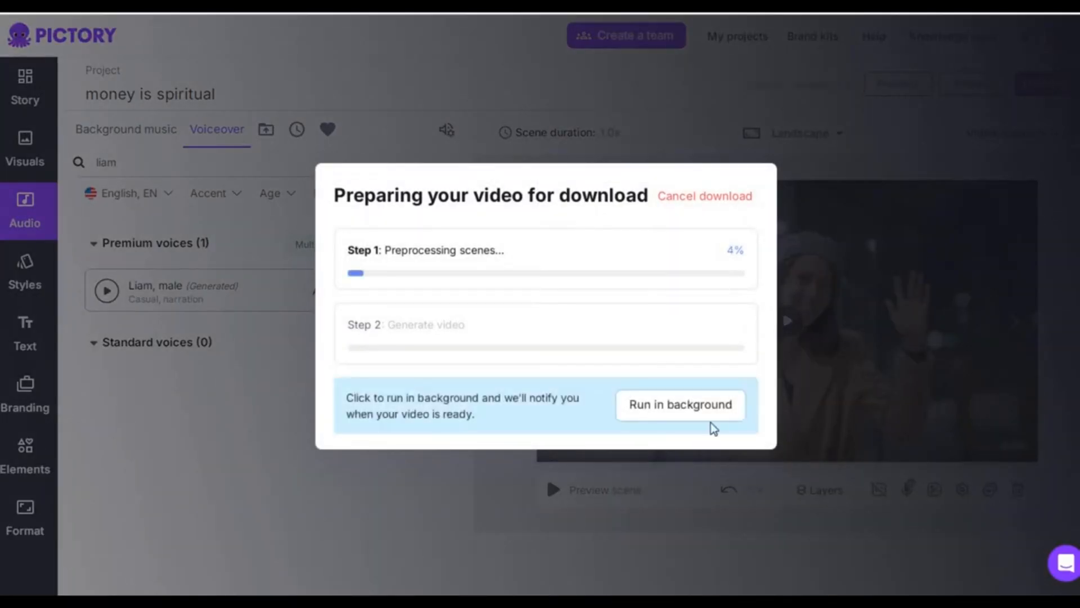
- Let the render finish in the background, then download the video as moneyisspiritual.mp4
click(1024, 36)
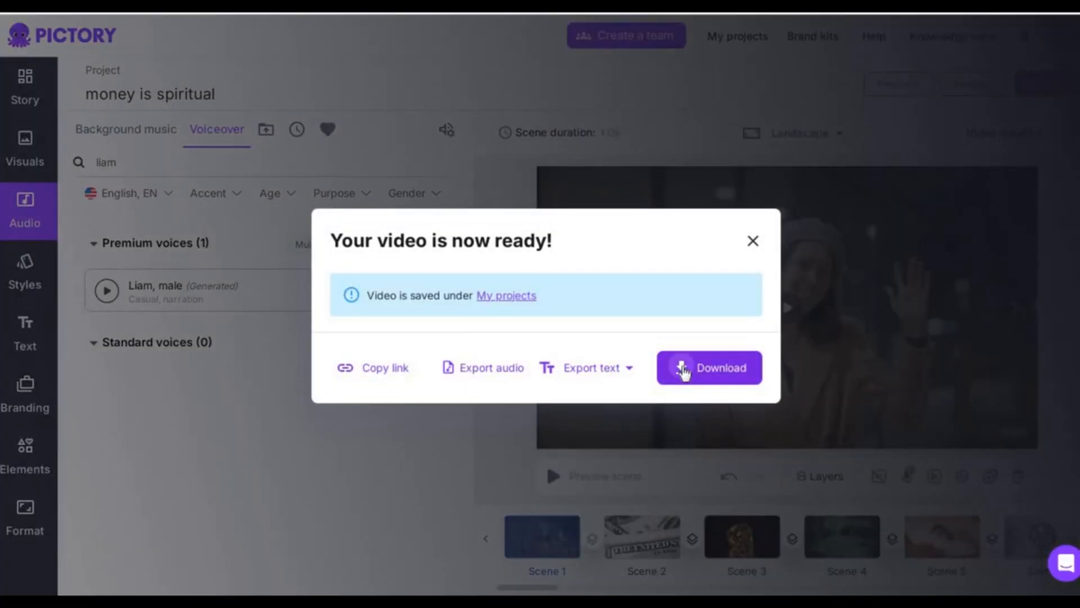
click(709, 367)
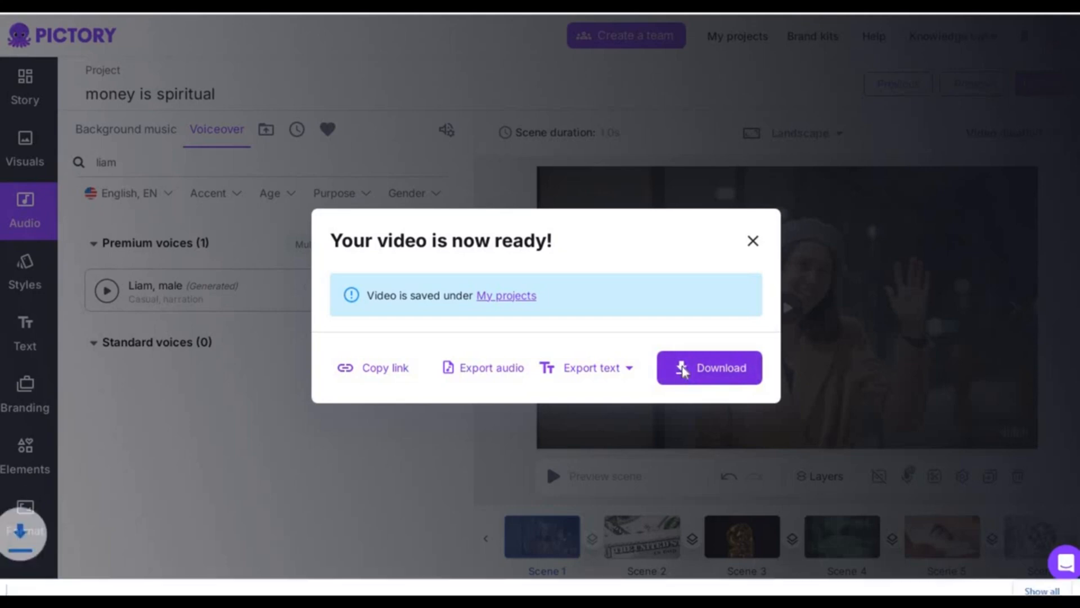
click(707, 367)
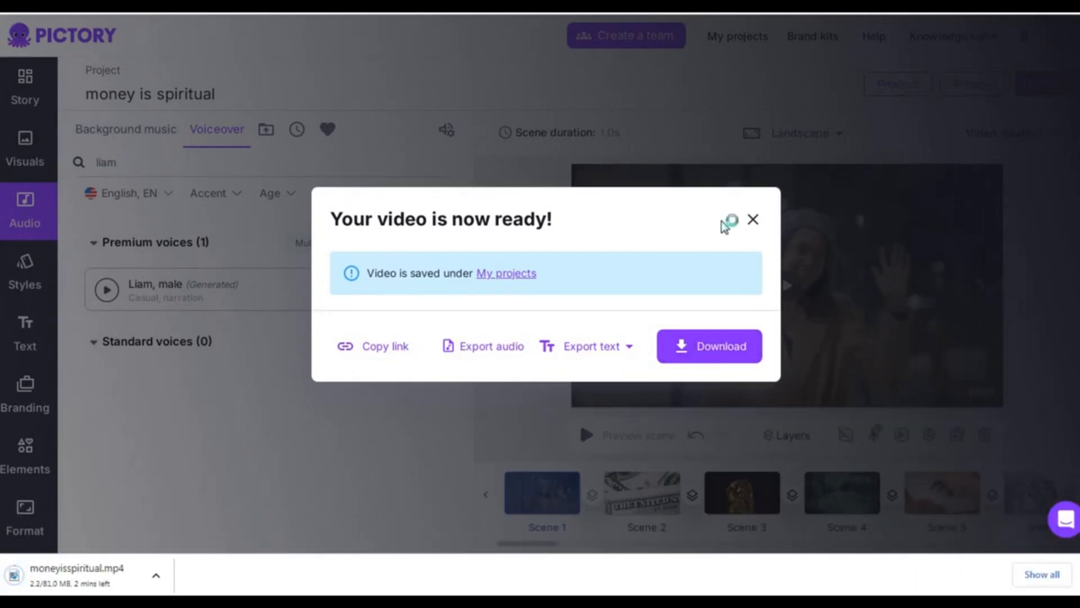